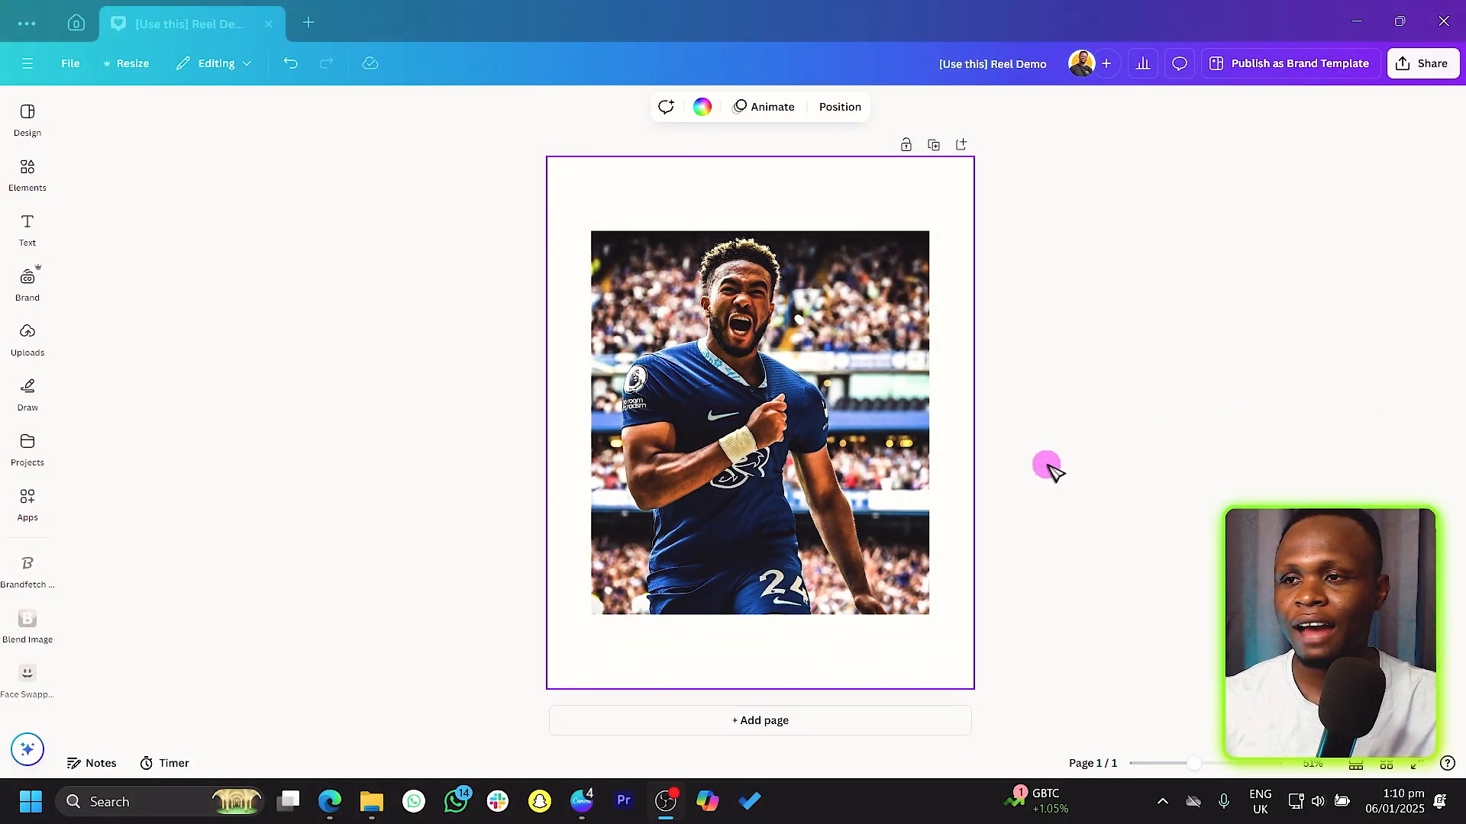
Step: Select the footballer photo and open it in Magic Grab
{"action": "left_click", "coordinate": [759, 422]}
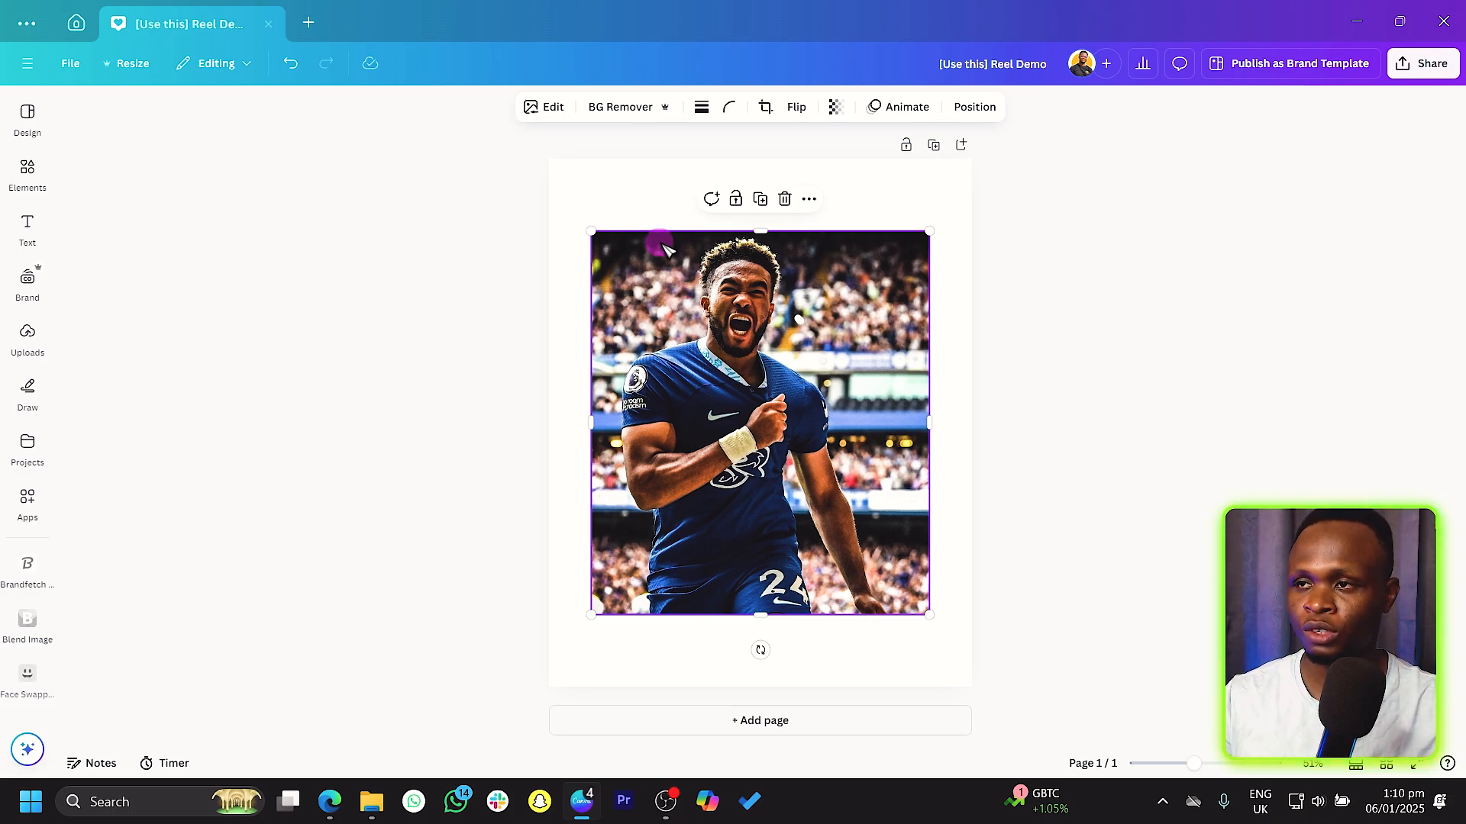
{"action": "left_click", "coordinate": [543, 107]}
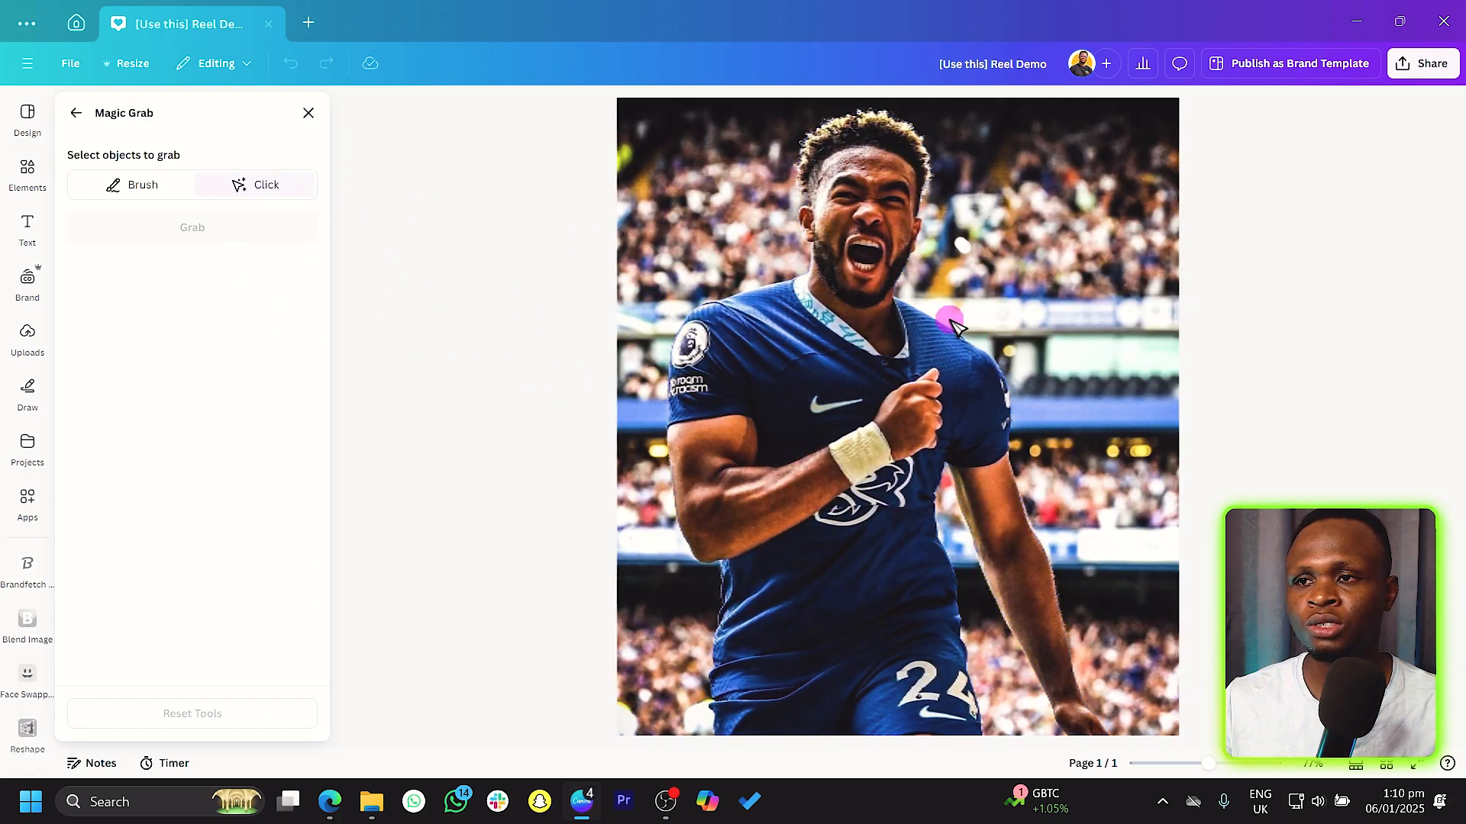
{"action": "mouse_move", "coordinate": [1103, 276]}
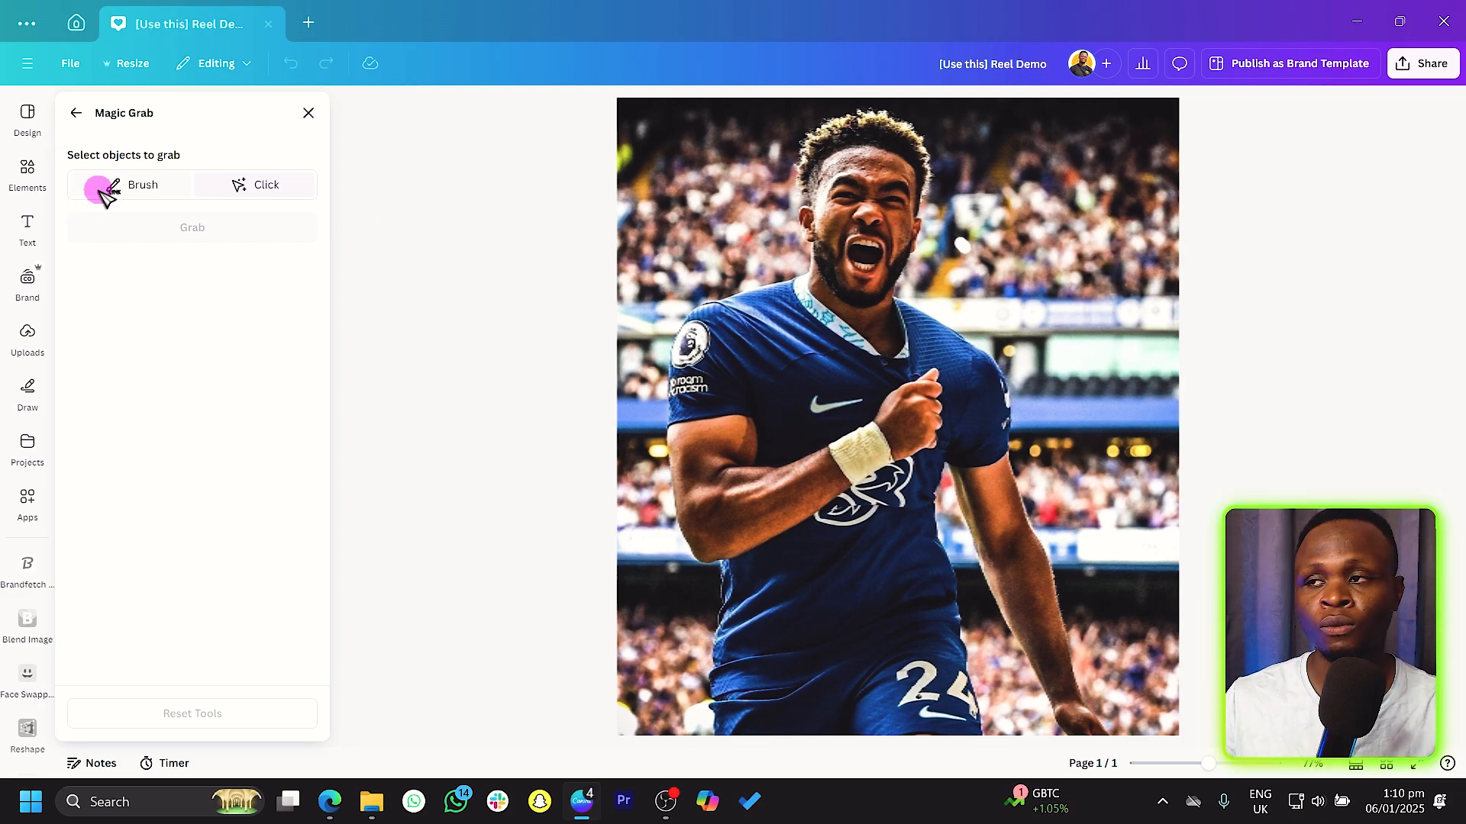
Step: Brush over the small crowd patch on the photo's right and grab it
{"action": "left_click", "coordinate": [142, 184]}
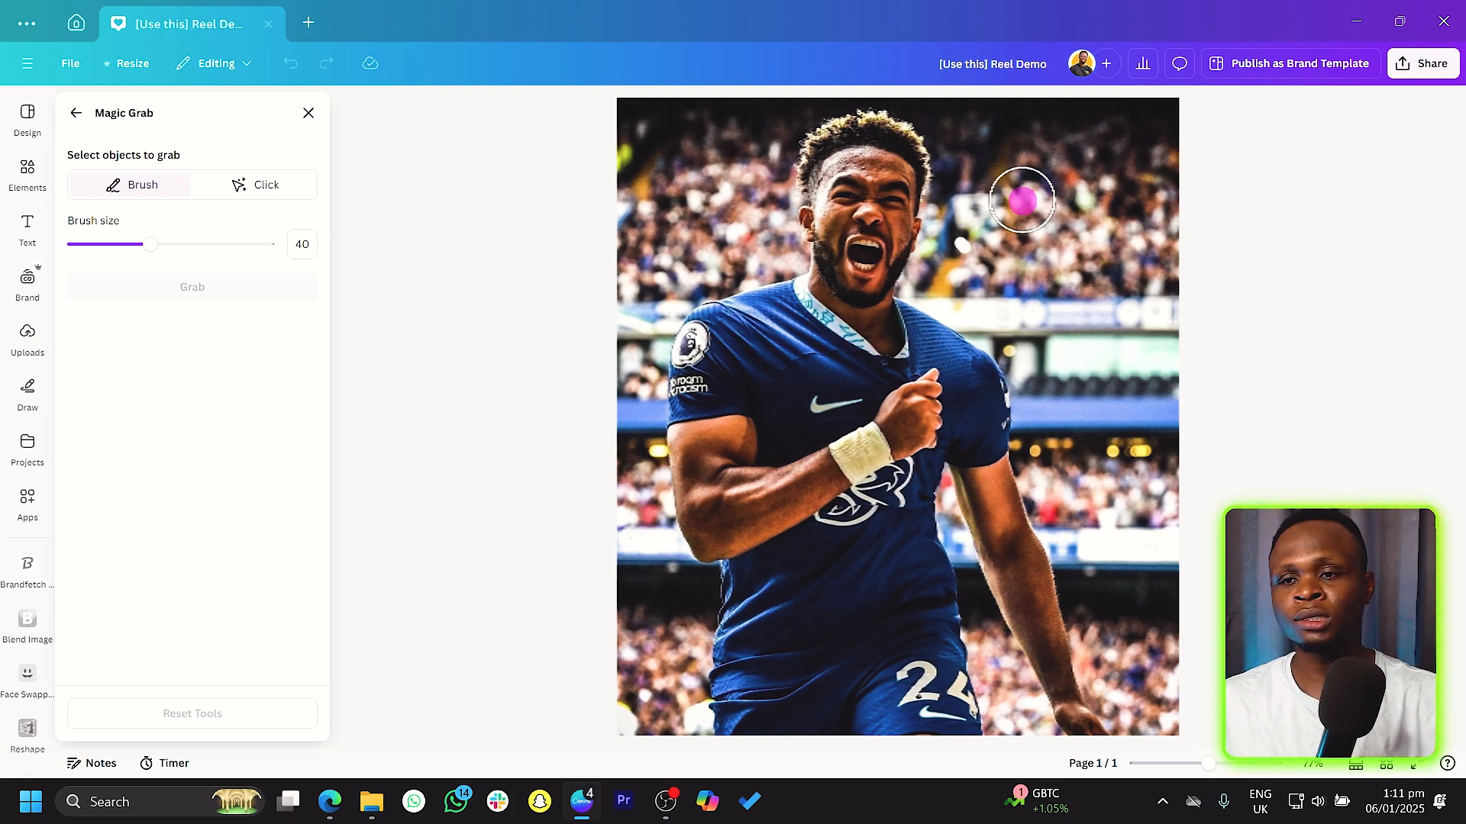
{"action": "mouse_move", "coordinate": [1092, 272]}
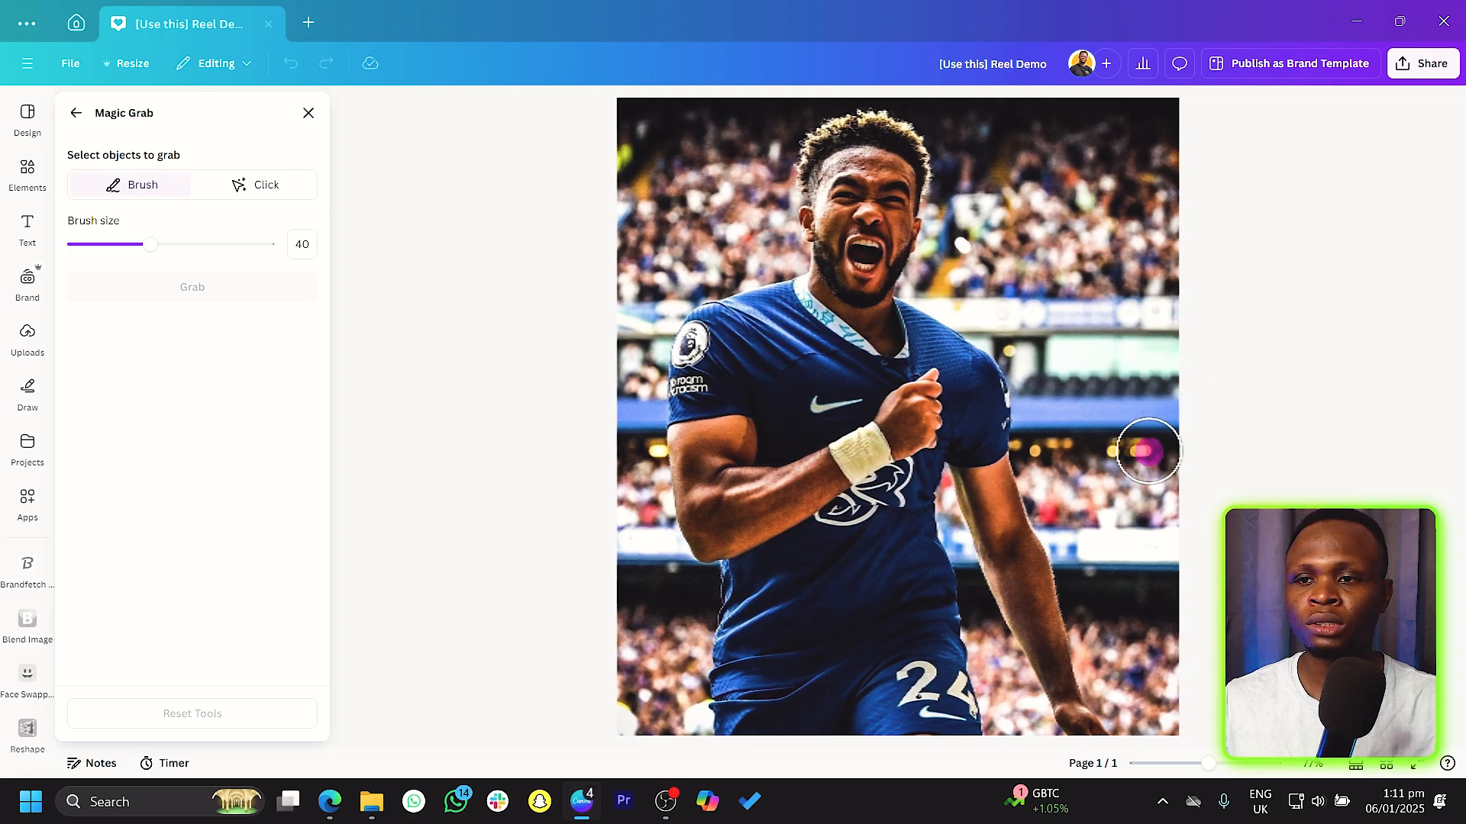
{"action": "mouse_move", "coordinate": [1113, 449]}
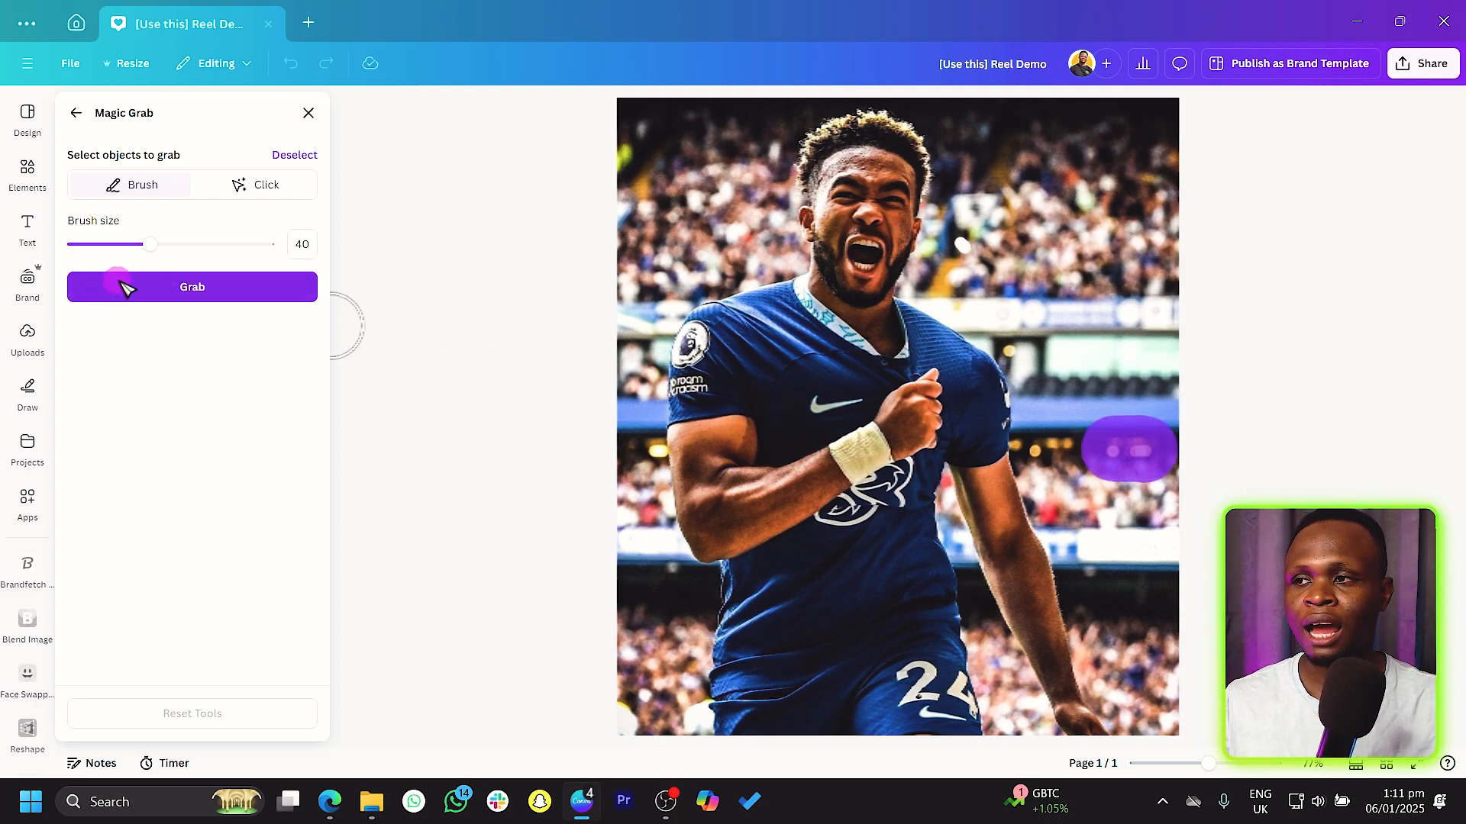
{"action": "left_click", "coordinate": [192, 287]}
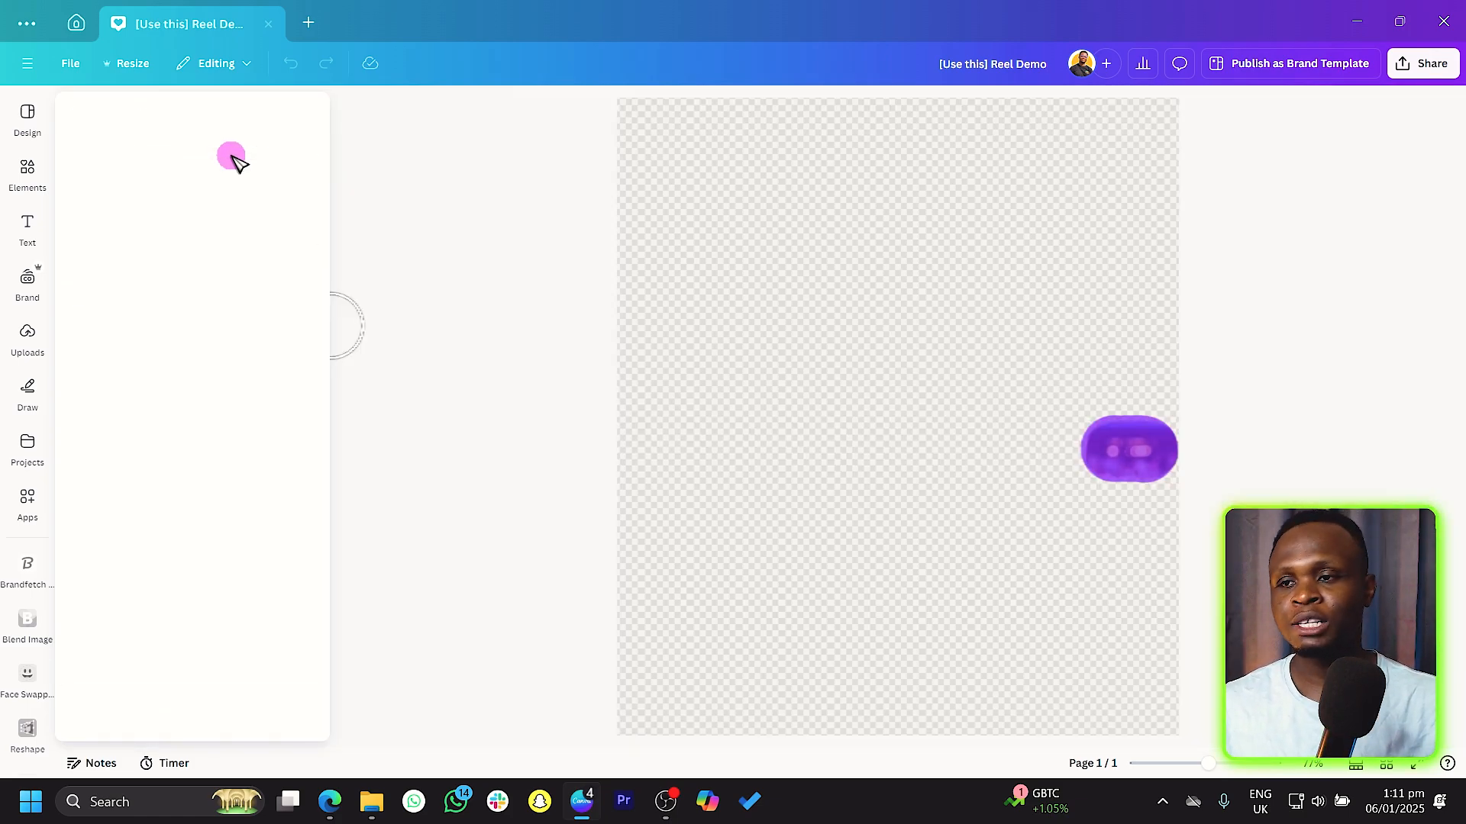
Step: Return to the page with the grabbed crowd patch and image Edit panel
{"action": "left_click", "coordinate": [1128, 449]}
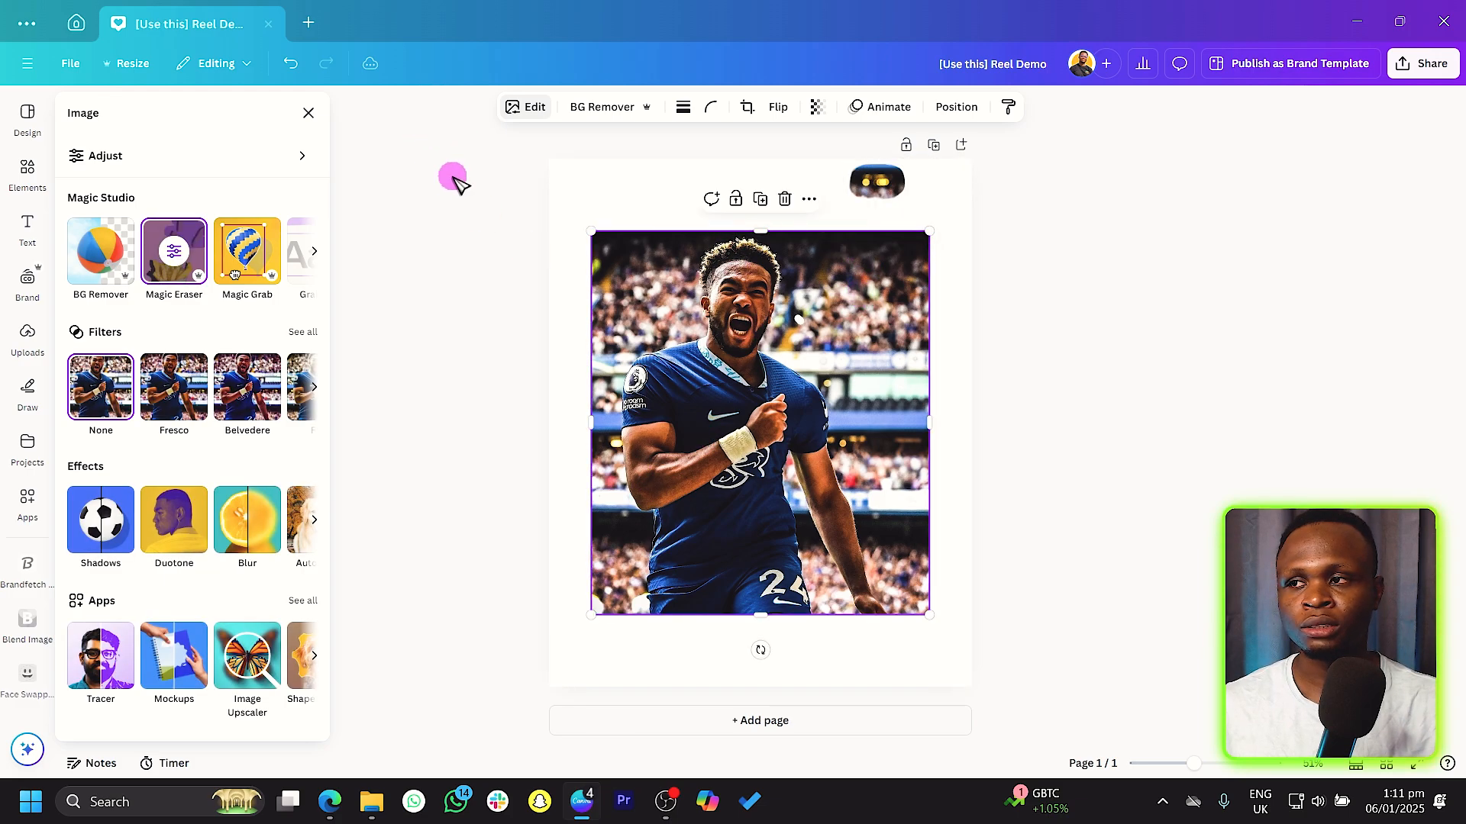
Step: Use Magic Grab's Click mode to select the football player and grab him as a cutout
{"action": "left_click", "coordinate": [247, 252]}
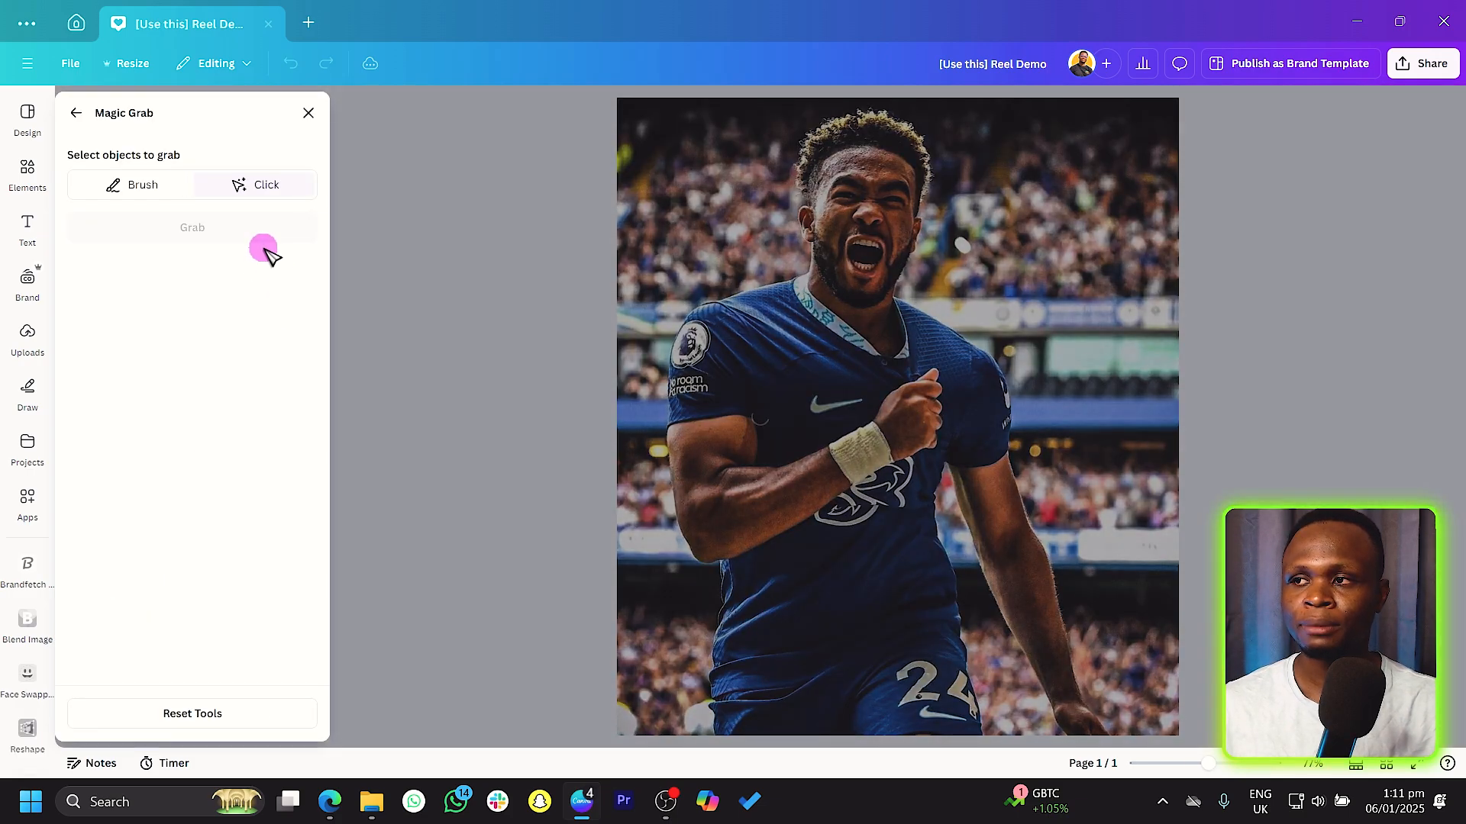
{"action": "left_click", "coordinate": [266, 184]}
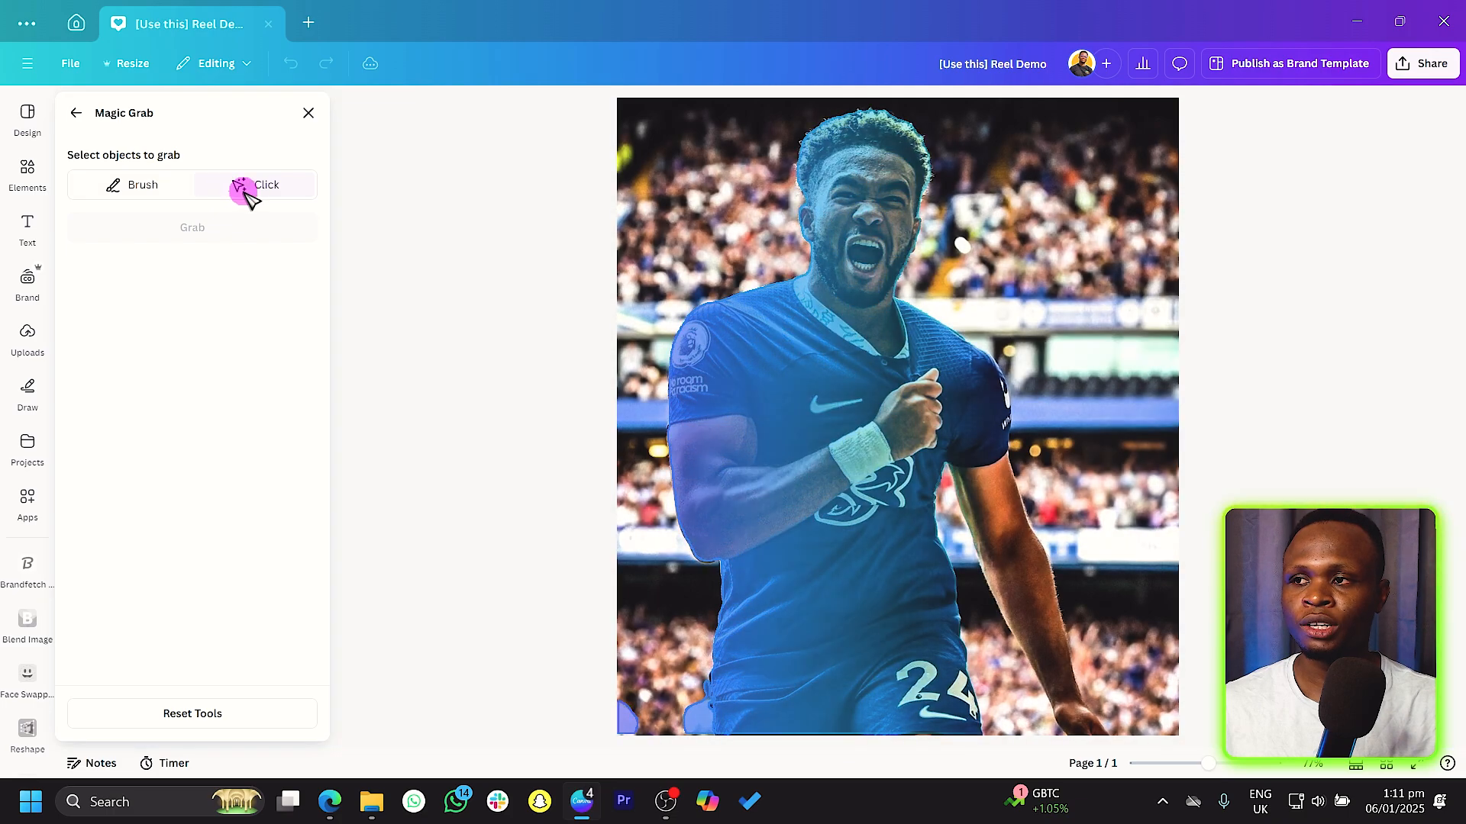
{"action": "left_click", "coordinate": [925, 279]}
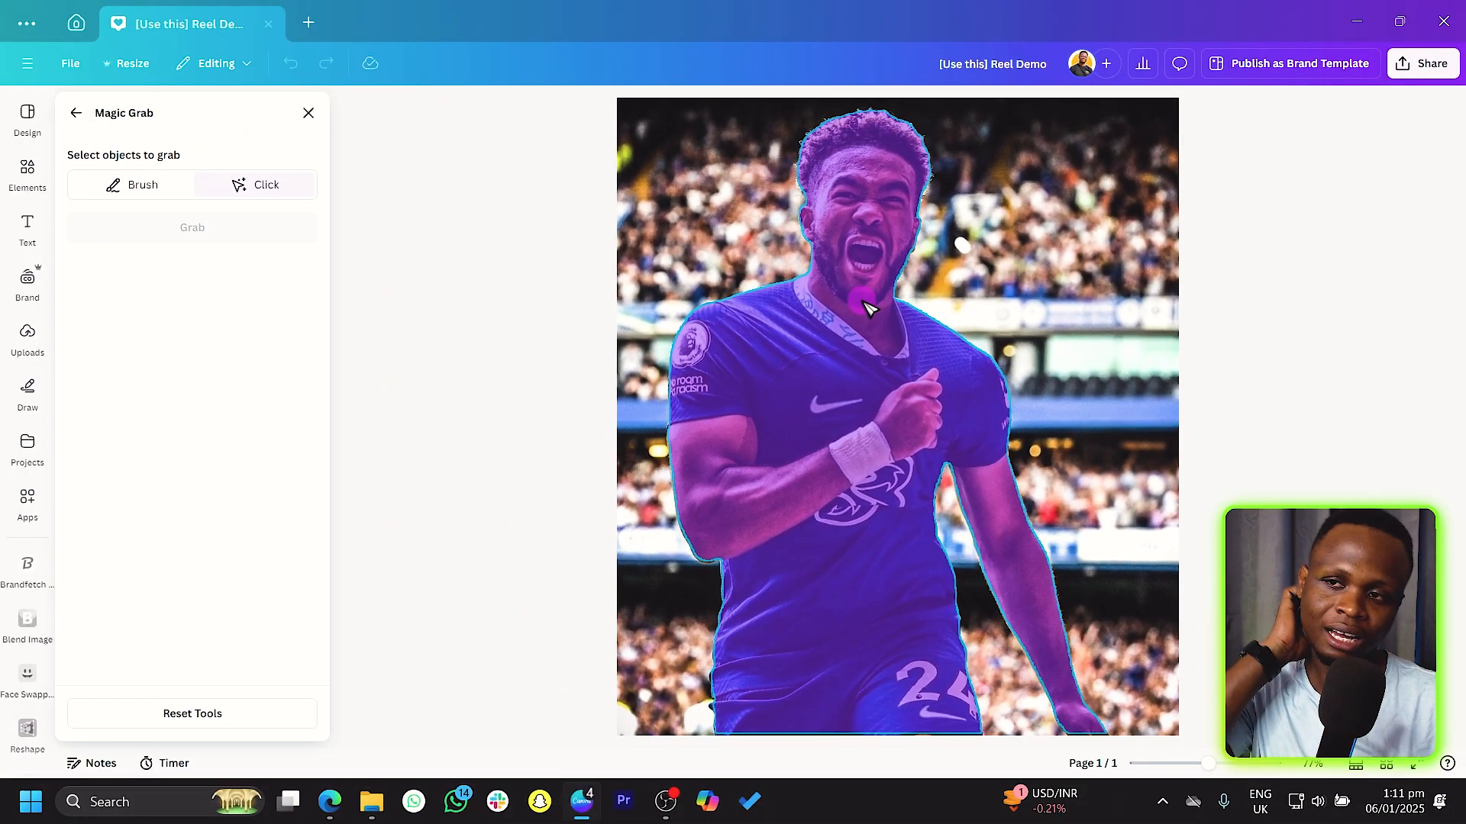
{"action": "mouse_move", "coordinate": [823, 332]}
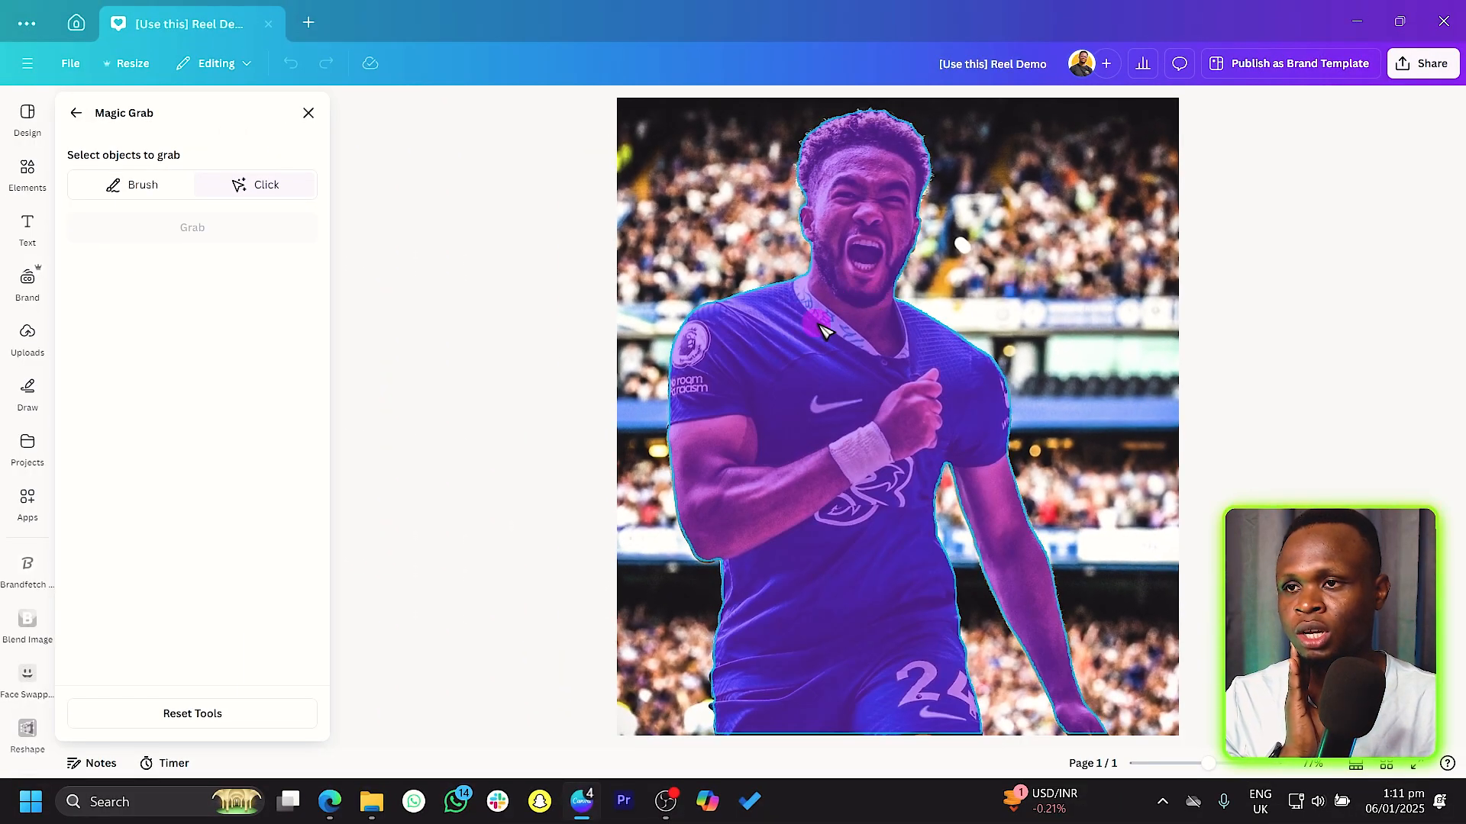
{"action": "left_click", "coordinate": [191, 227]}
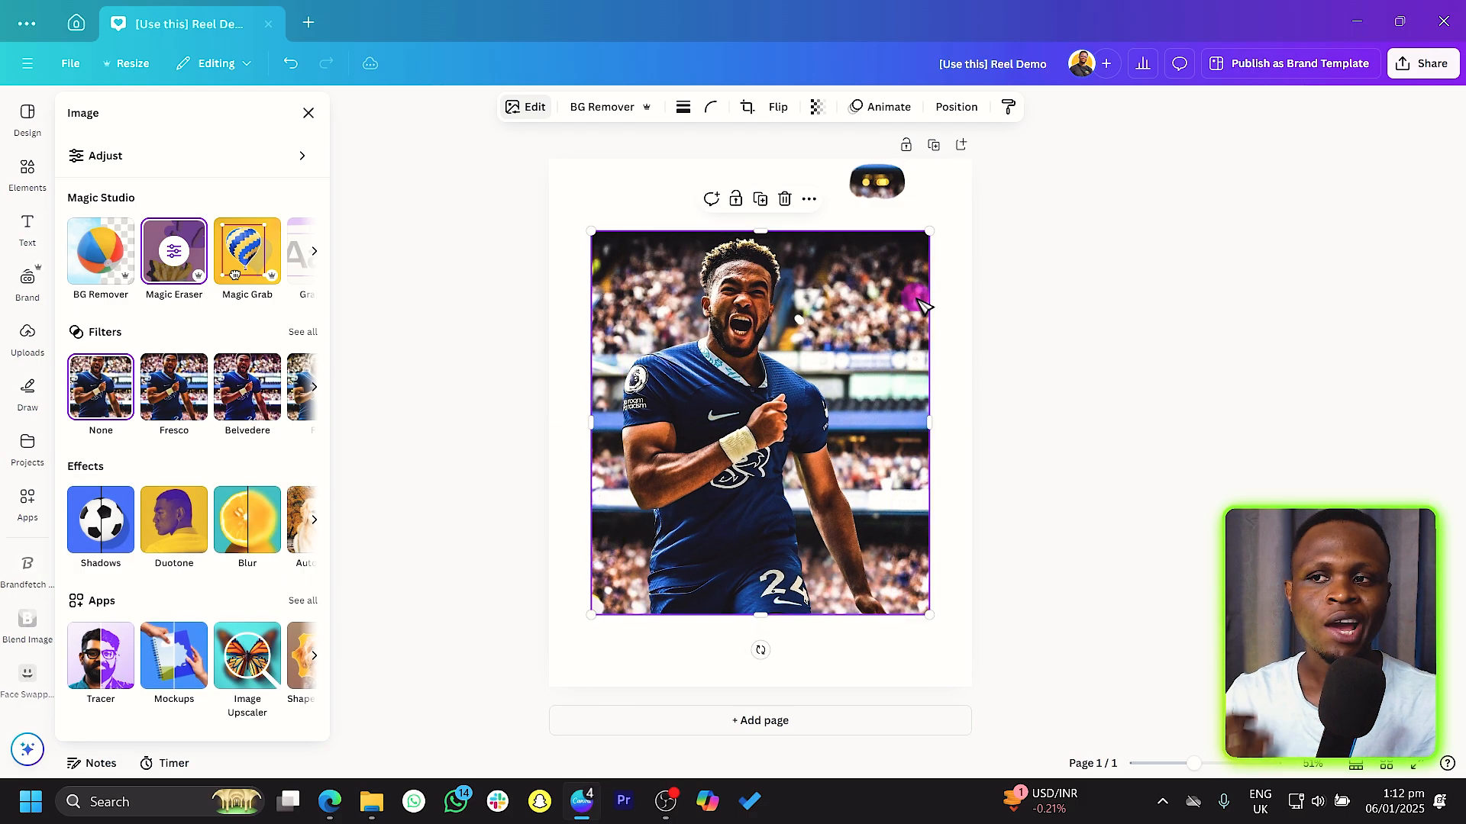
Step: Crop the stadium background's top and sides inward and round its corners
{"action": "left_click_drag", "start_coordinate": [761, 232], "coordinate": [760, 271]}
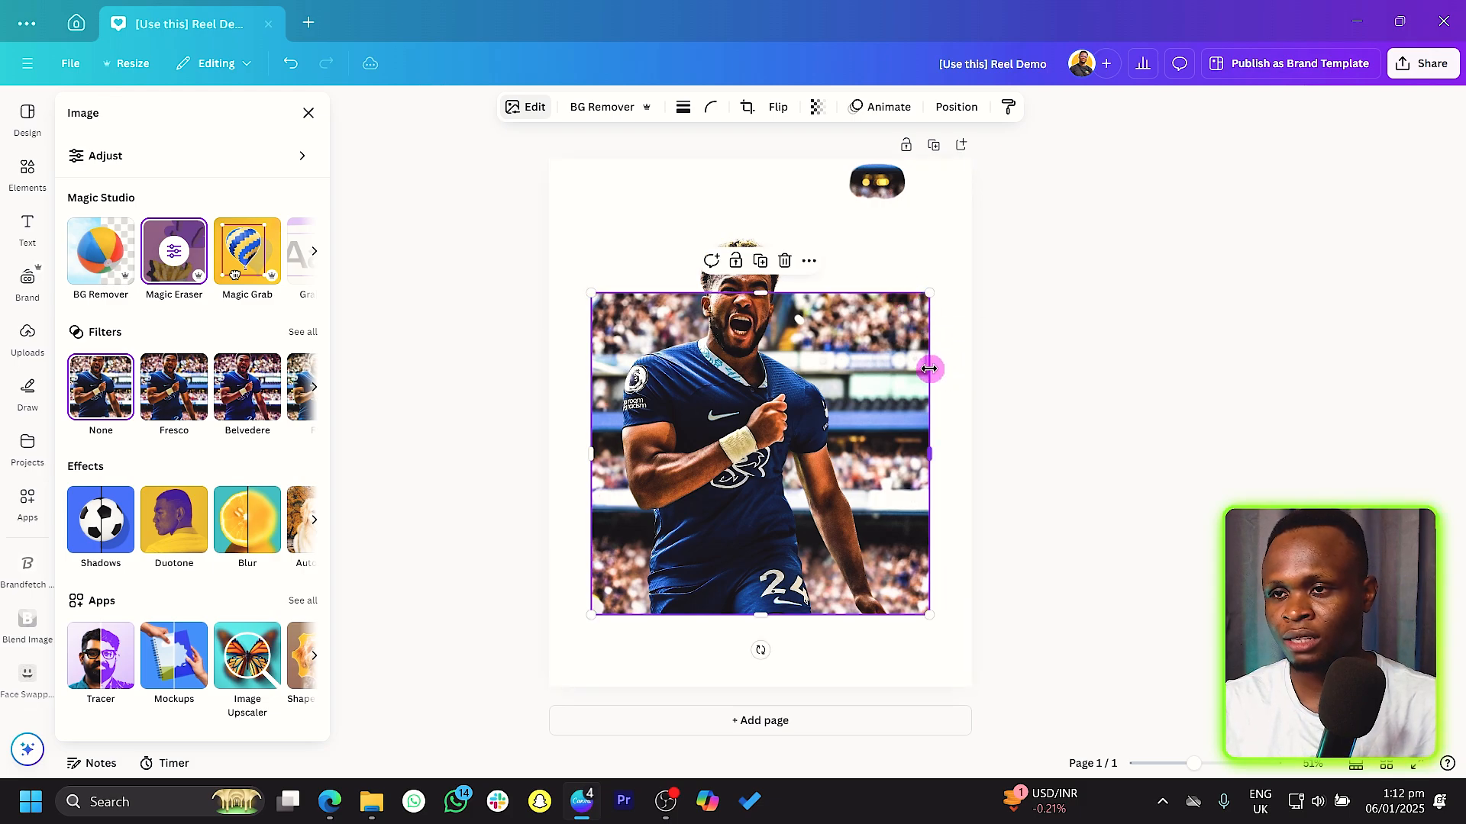
{"action": "left_click_drag", "start_coordinate": [929, 368], "coordinate": [621, 384]}
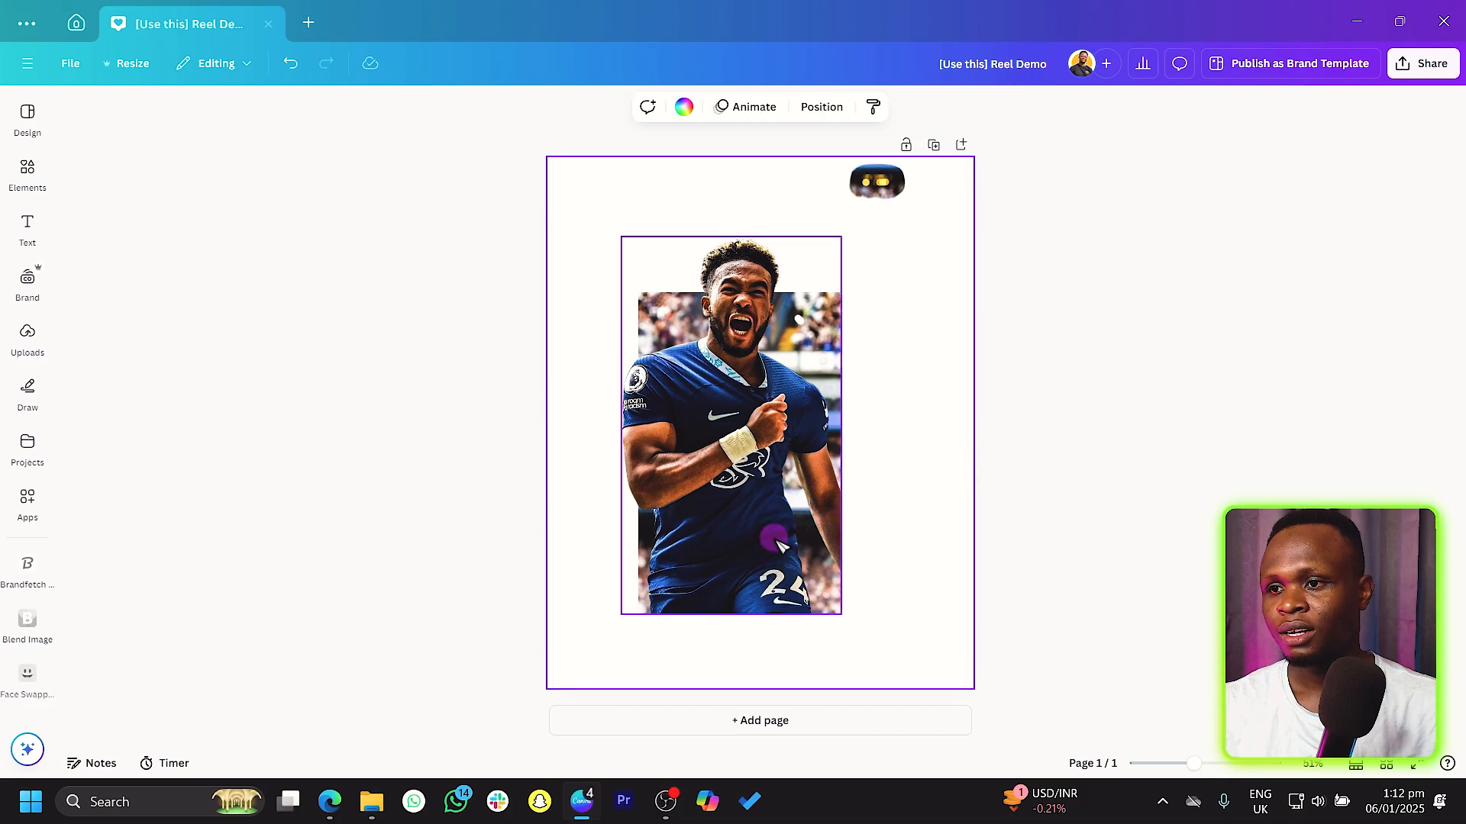
{"action": "left_click", "coordinate": [731, 425]}
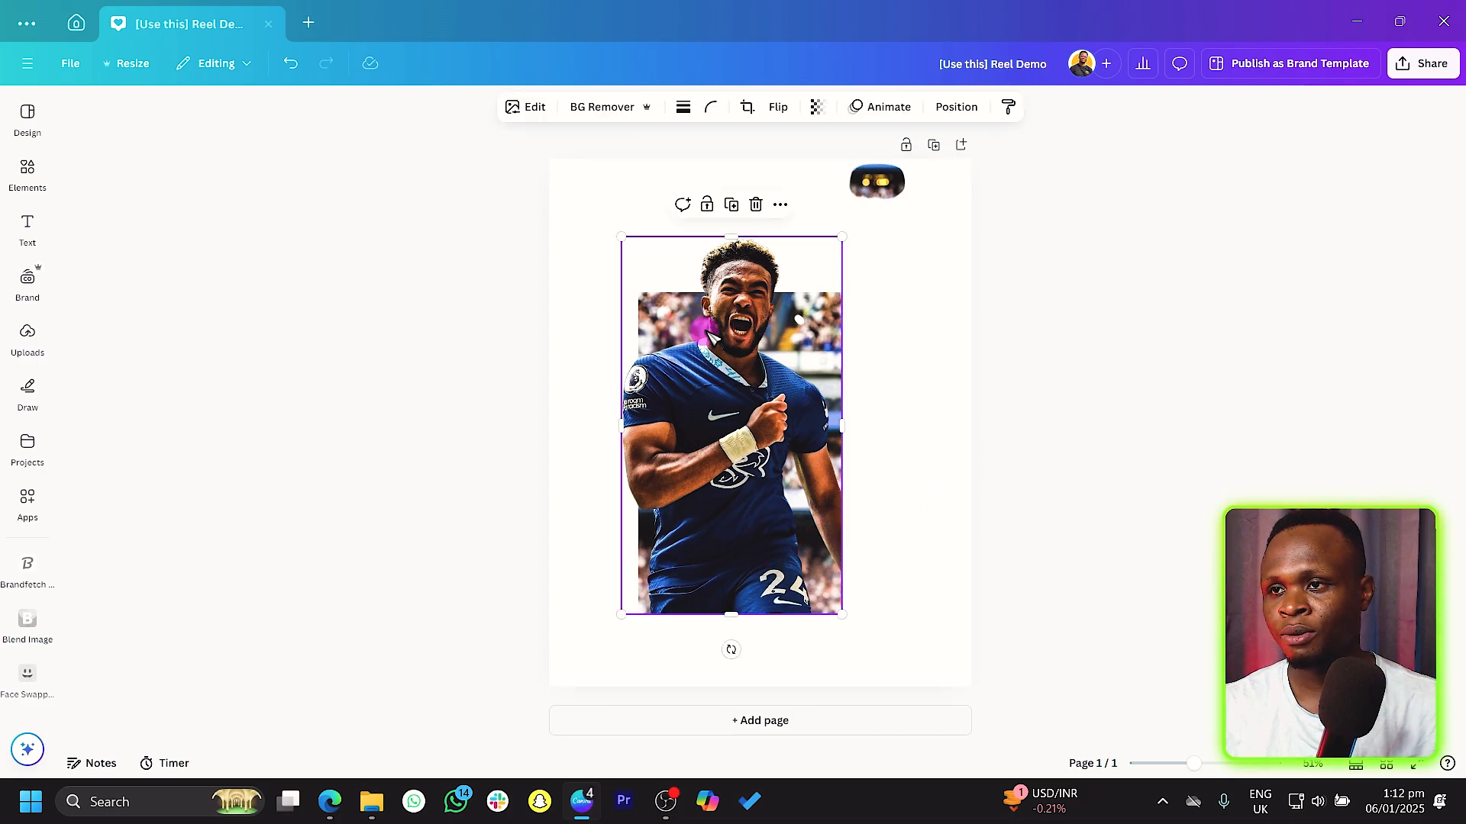
{"action": "left_click", "coordinate": [709, 107]}
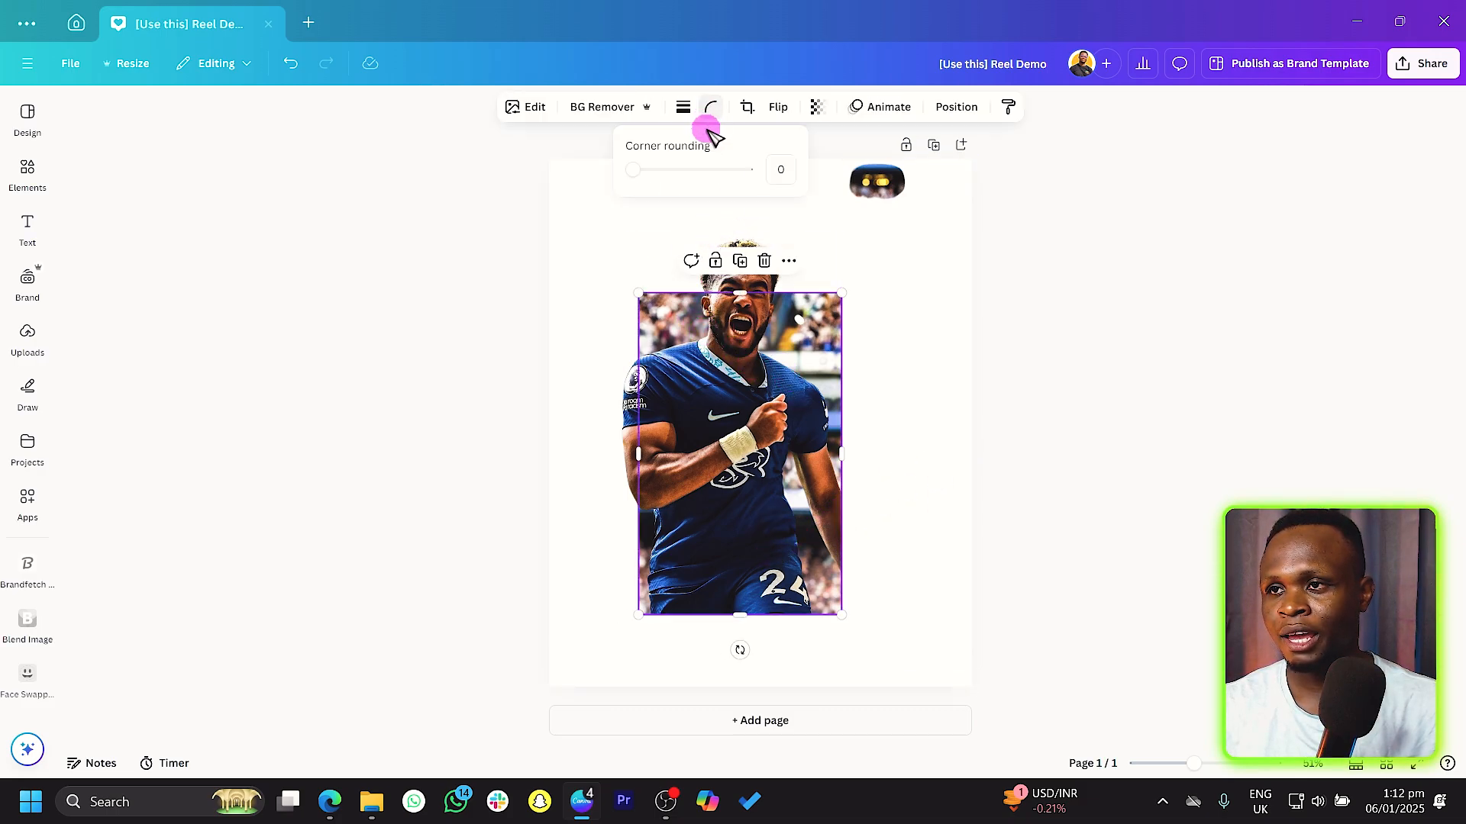
{"action": "left_click_drag", "start_coordinate": [634, 169], "coordinate": [680, 169]}
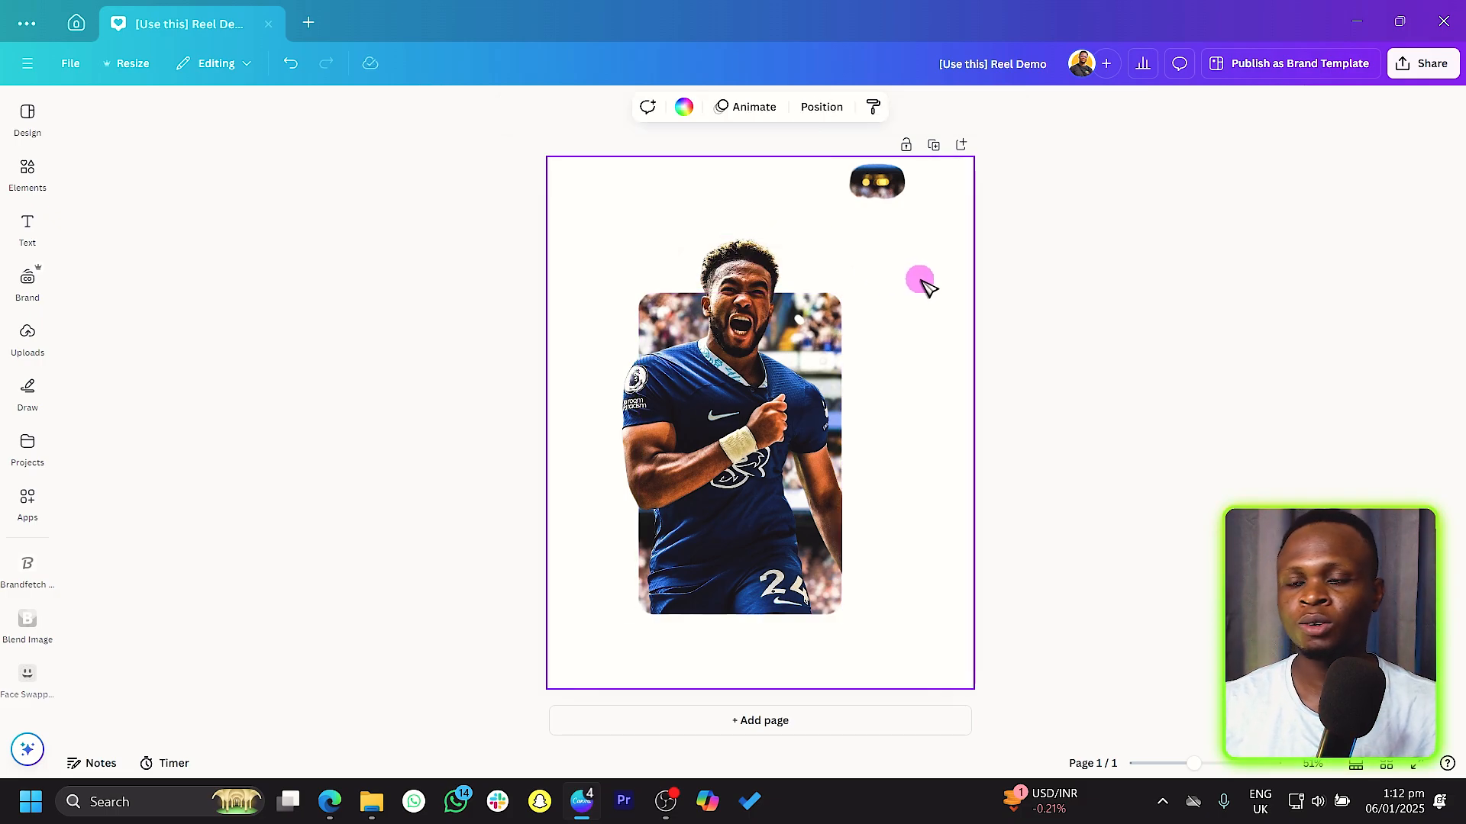
{"action": "mouse_move", "coordinate": [567, 311]}
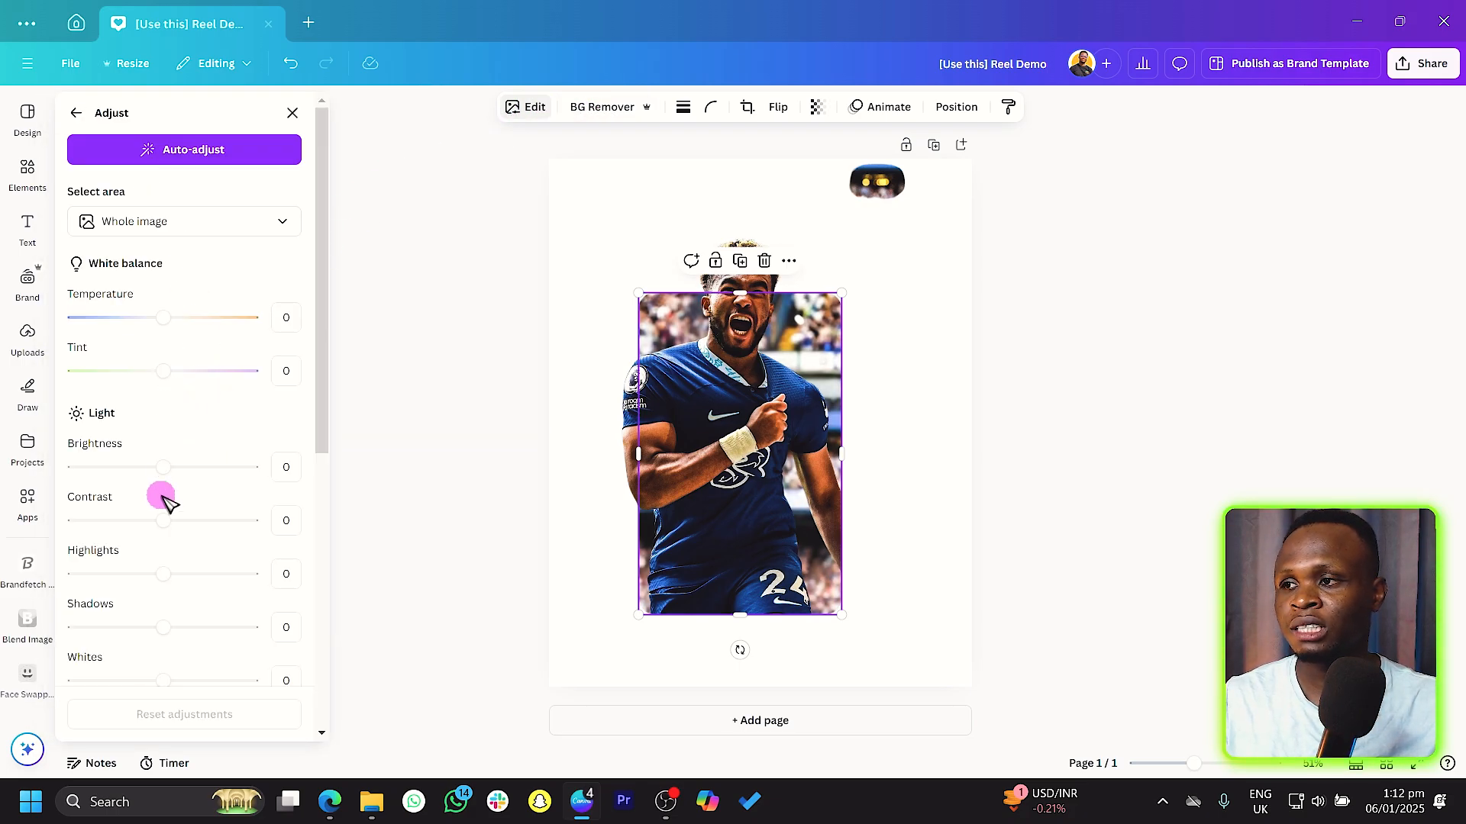
Step: Raise the stadium background's brightness, shadows and whites, then leave the adjustments
{"action": "left_click_drag", "start_coordinate": [165, 467], "coordinate": [207, 467]}
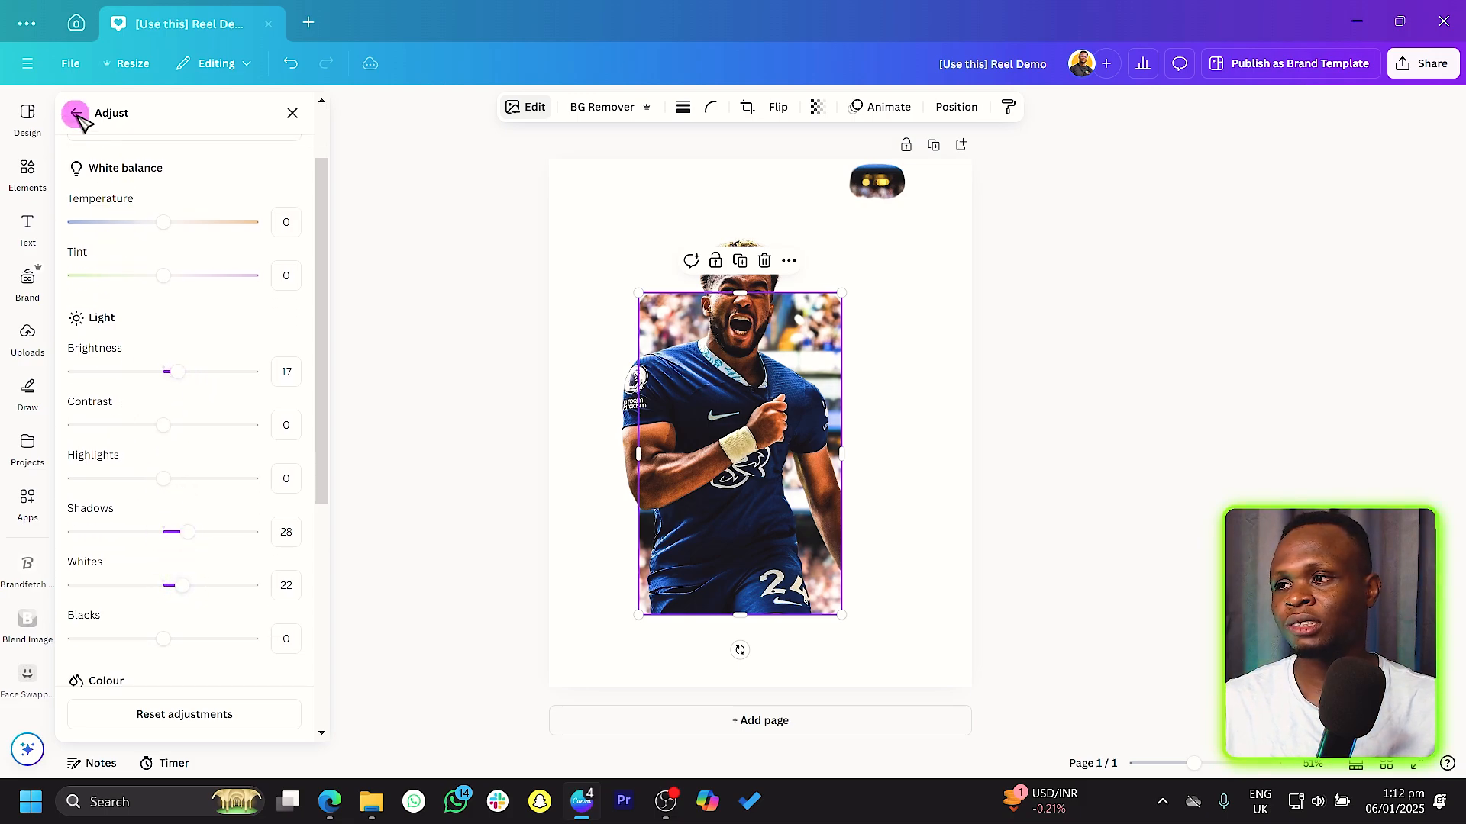
{"action": "left_click", "coordinate": [75, 113]}
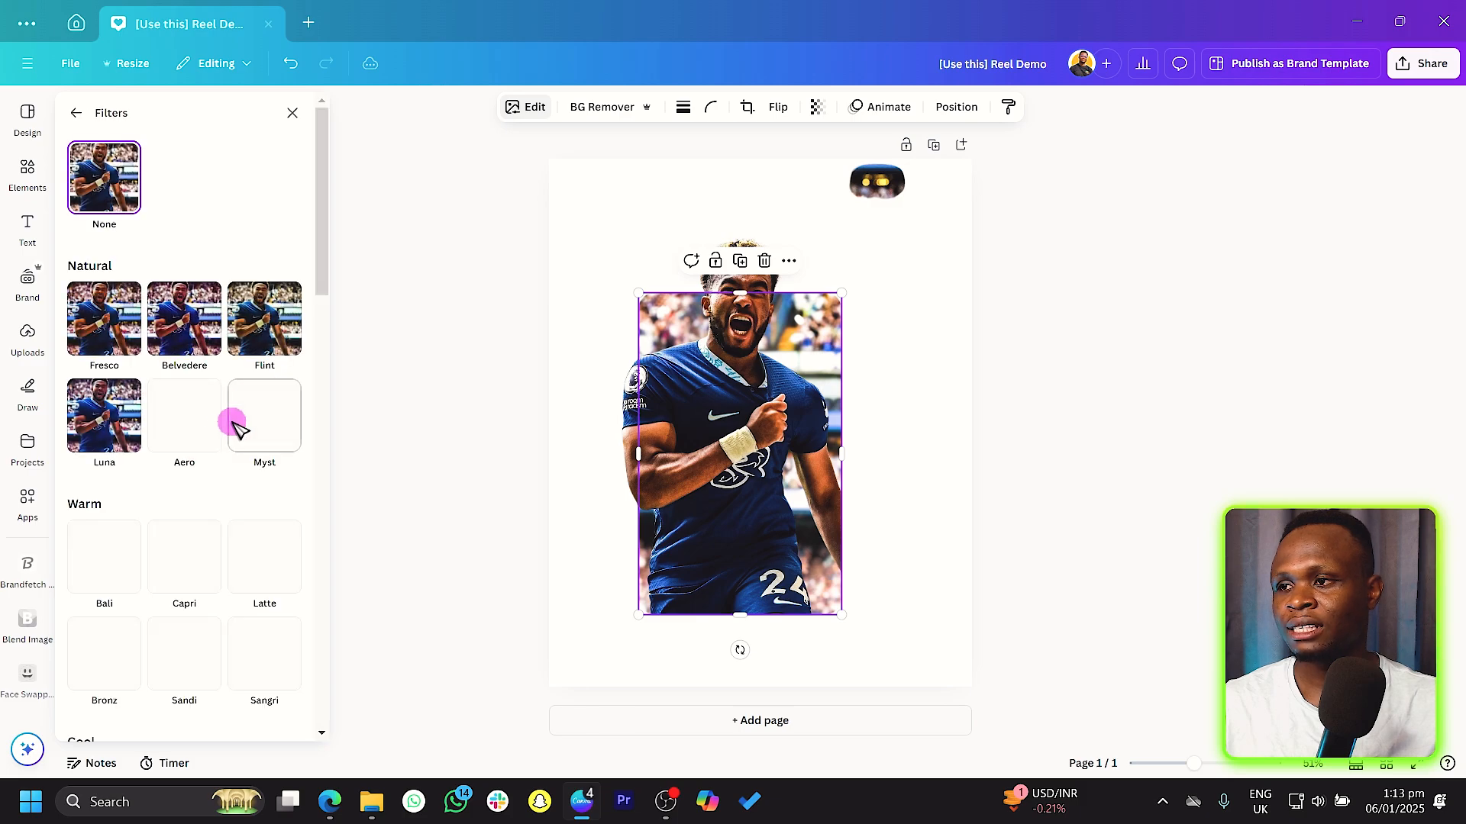
{"action": "left_click", "coordinate": [104, 414]}
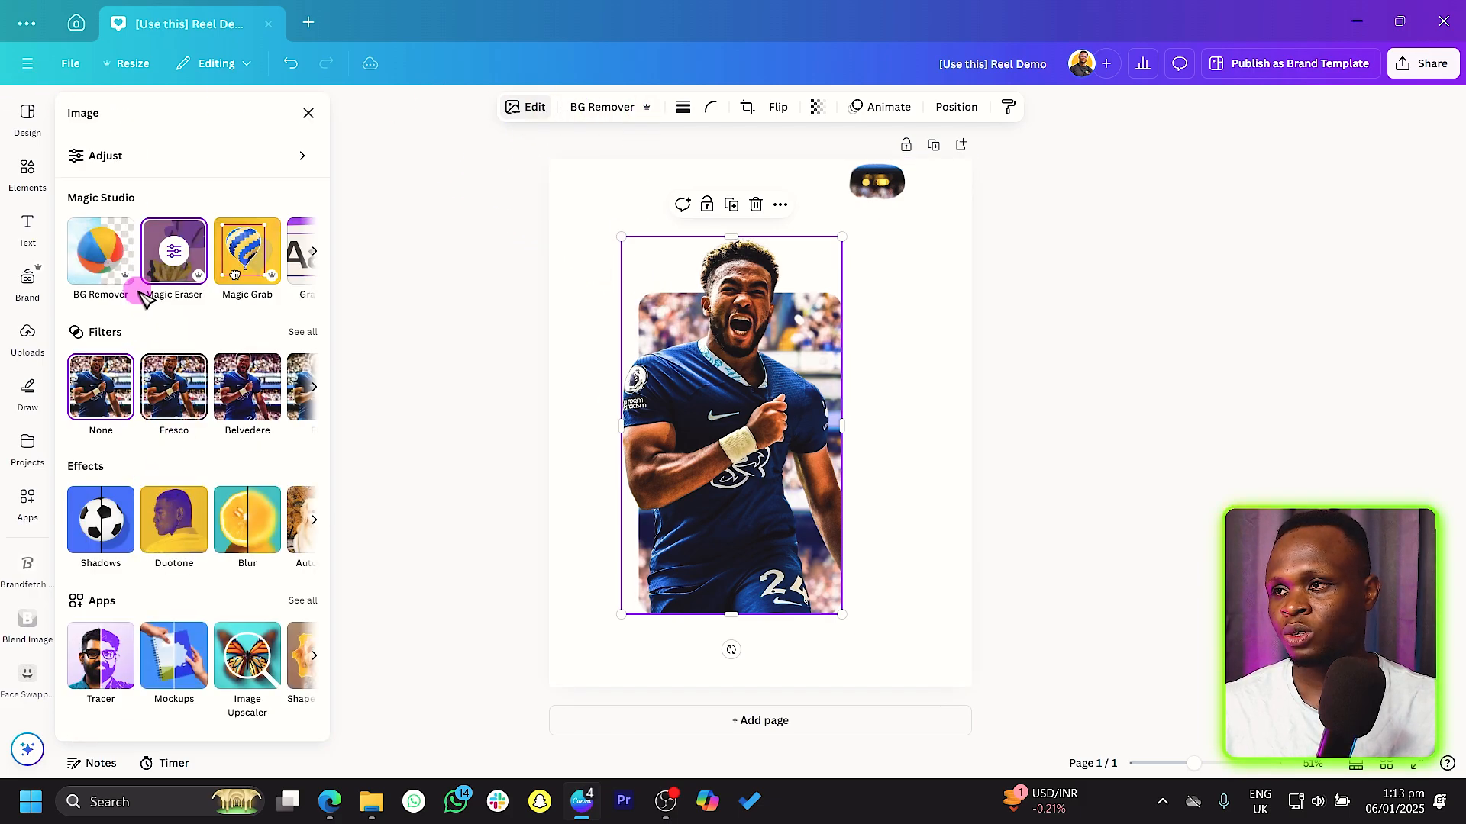
Step: Pick the cutout's blue jersey colour and shift its hue to about 56 for maroon
{"action": "left_click", "coordinate": [107, 156]}
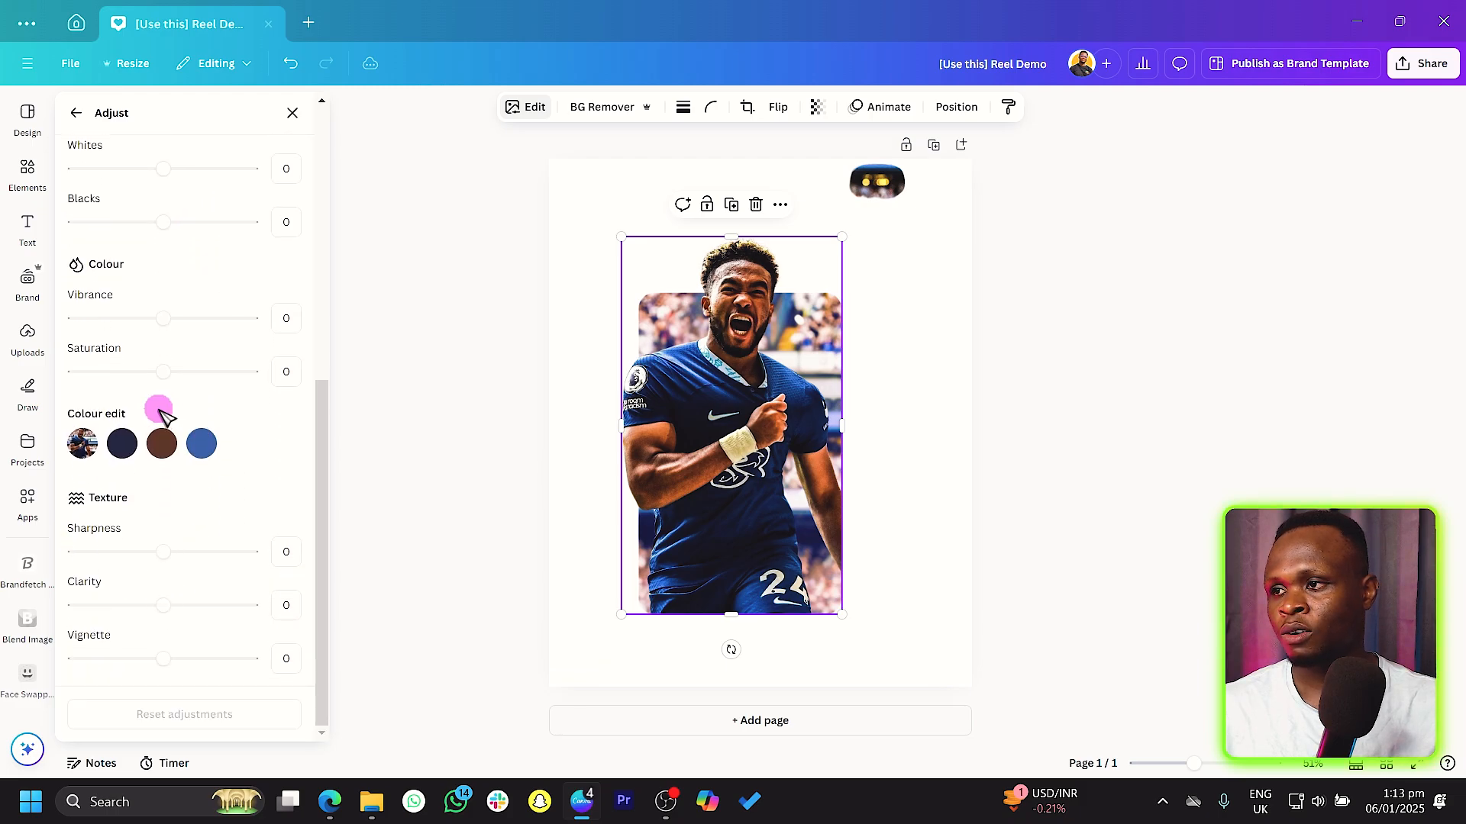
{"action": "mouse_move", "coordinate": [173, 621]}
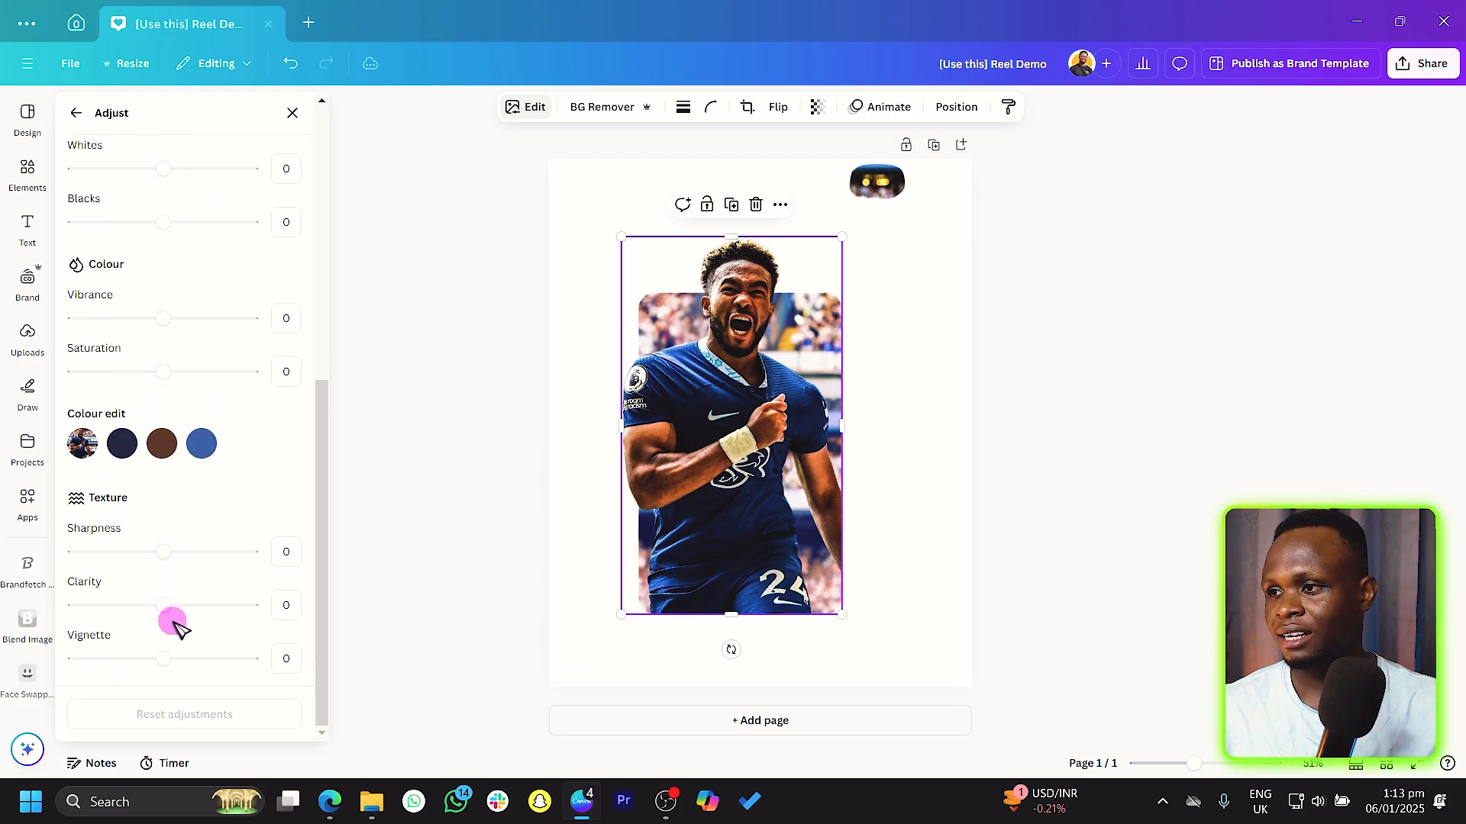
{"action": "left_click_drag", "start_coordinate": [173, 605], "coordinate": [182, 604]}
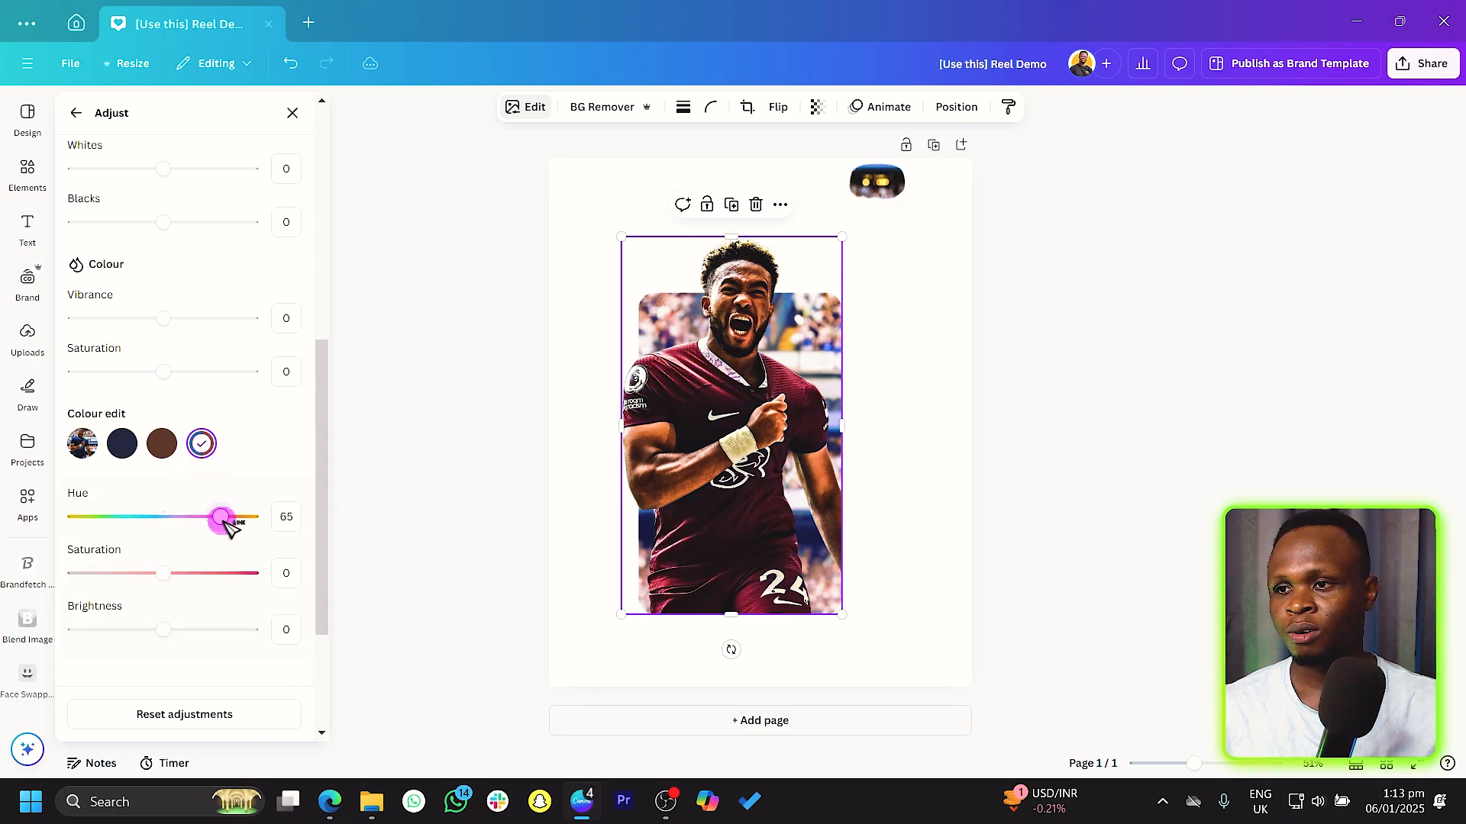
{"action": "left_click_drag", "start_coordinate": [219, 516], "coordinate": [212, 516]}
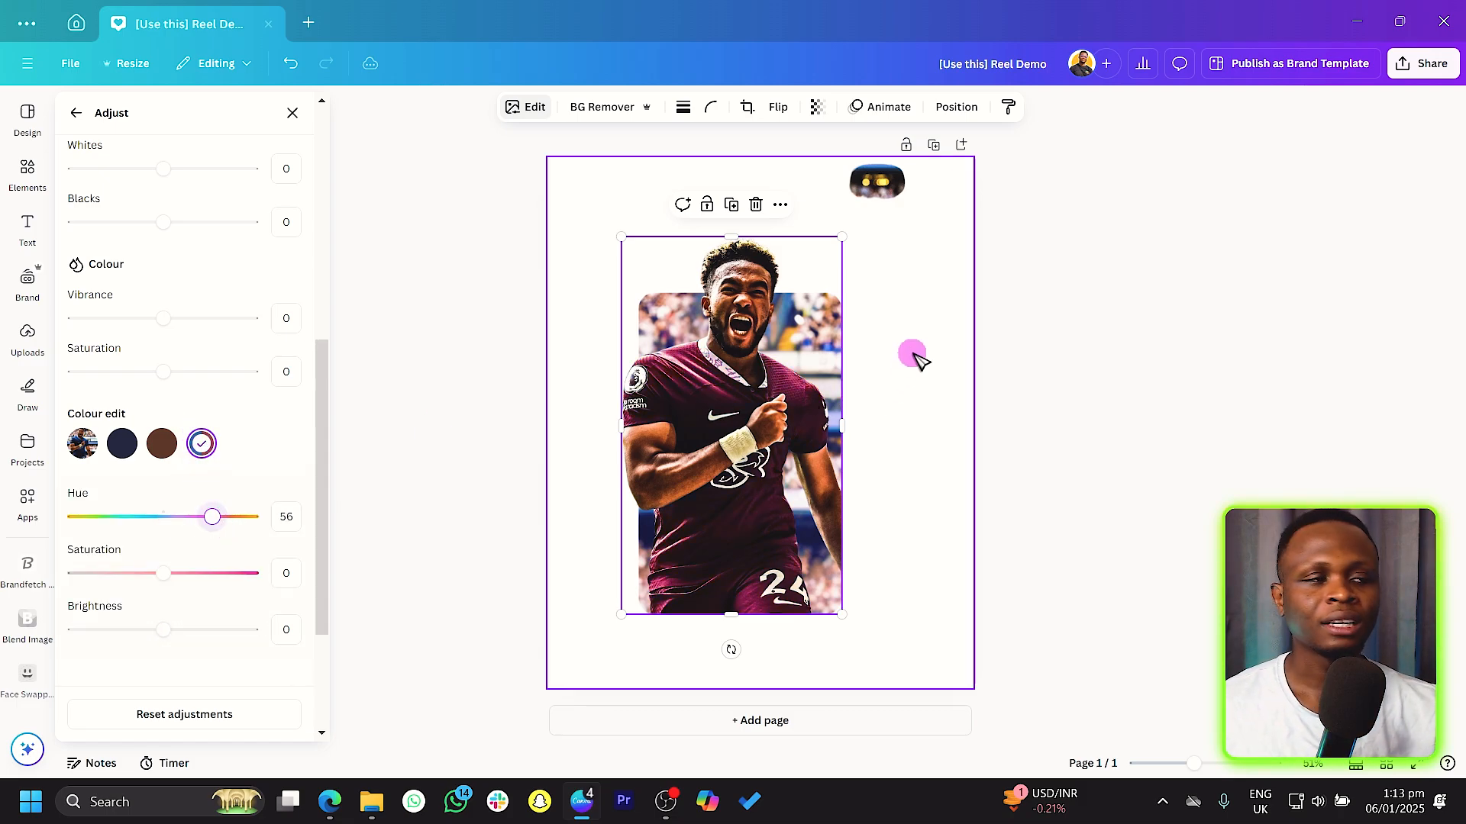
{"action": "left_click", "coordinate": [291, 112]}
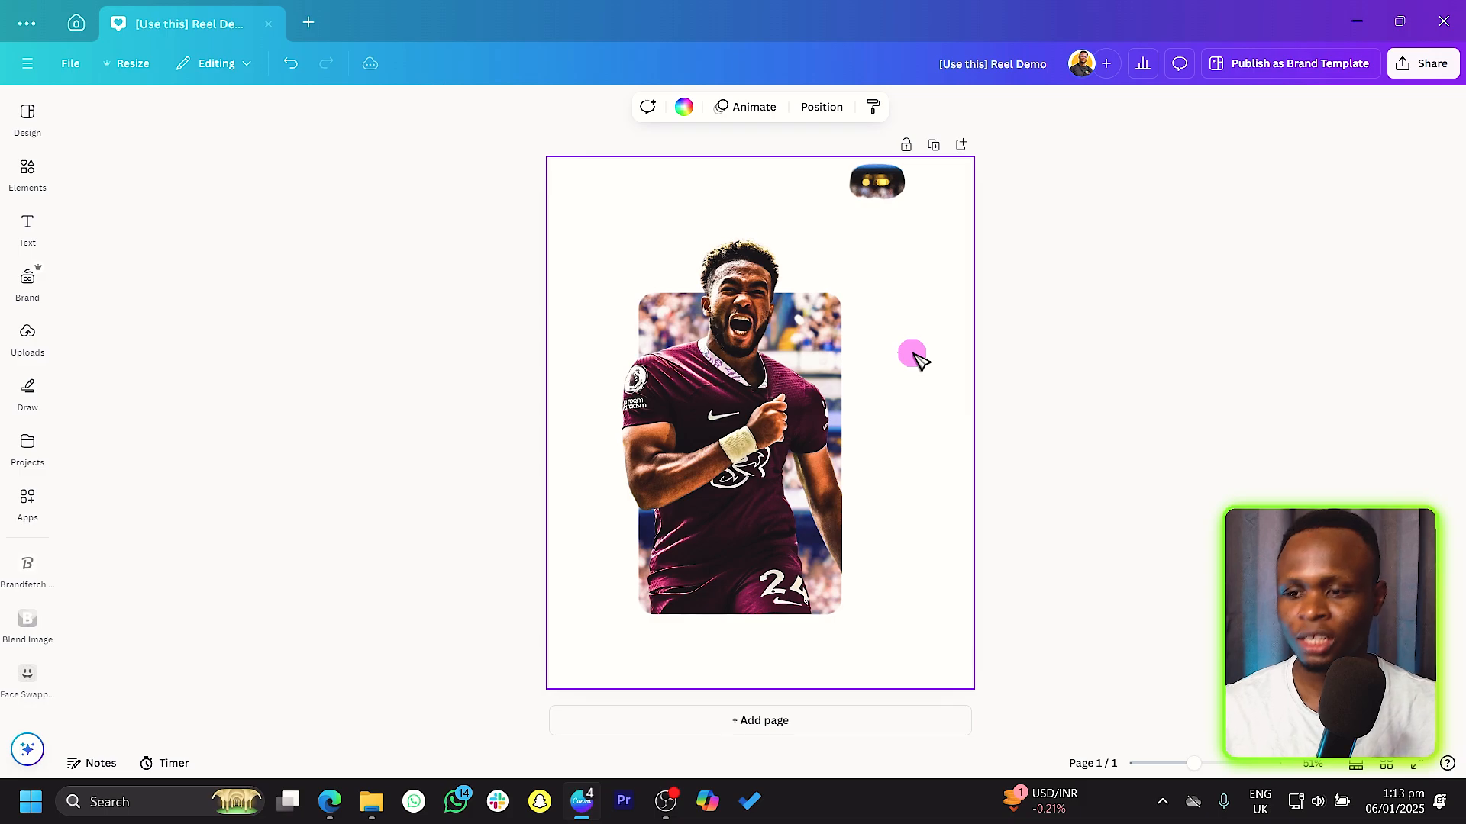